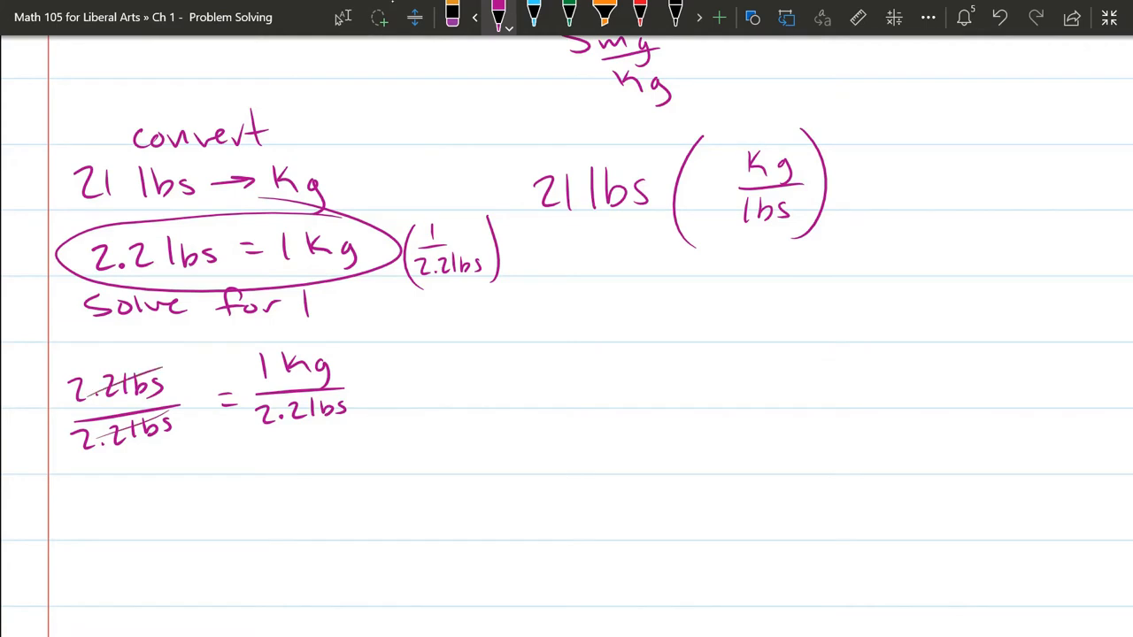
Handwrite the simplified conversion factor 1 = 1 kg / 2.2 lbs beneath the cancelled fraction.
drag(534, 106, 535, 592)
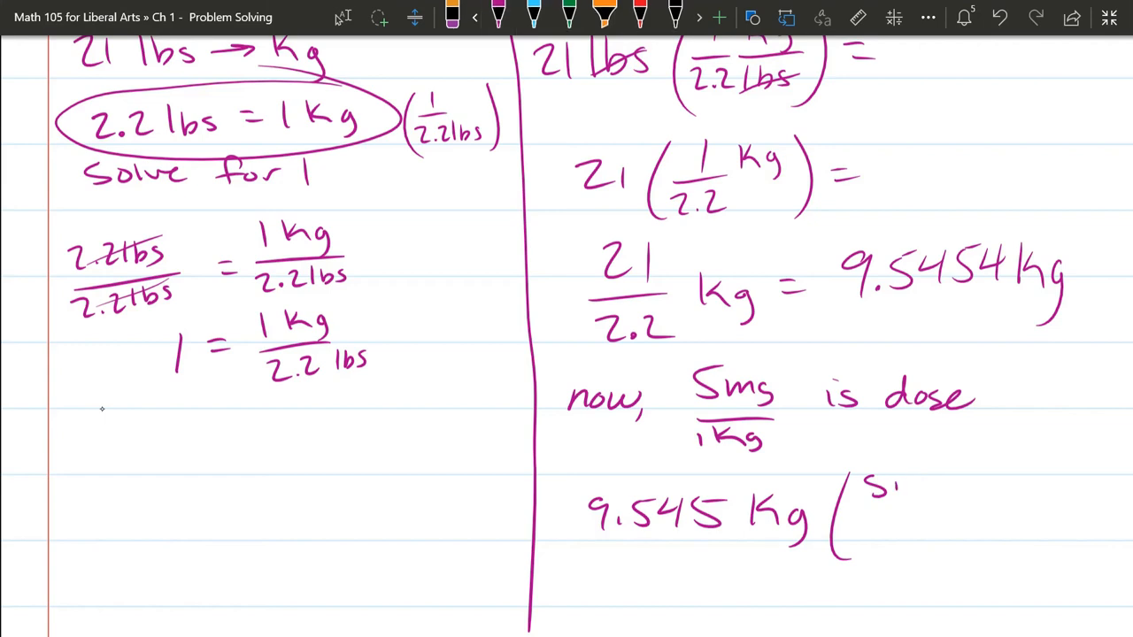
Scroll down to the 9.545 kg × 5 mg/1 kg working area for the dose calculation.
scroll(down, 3)
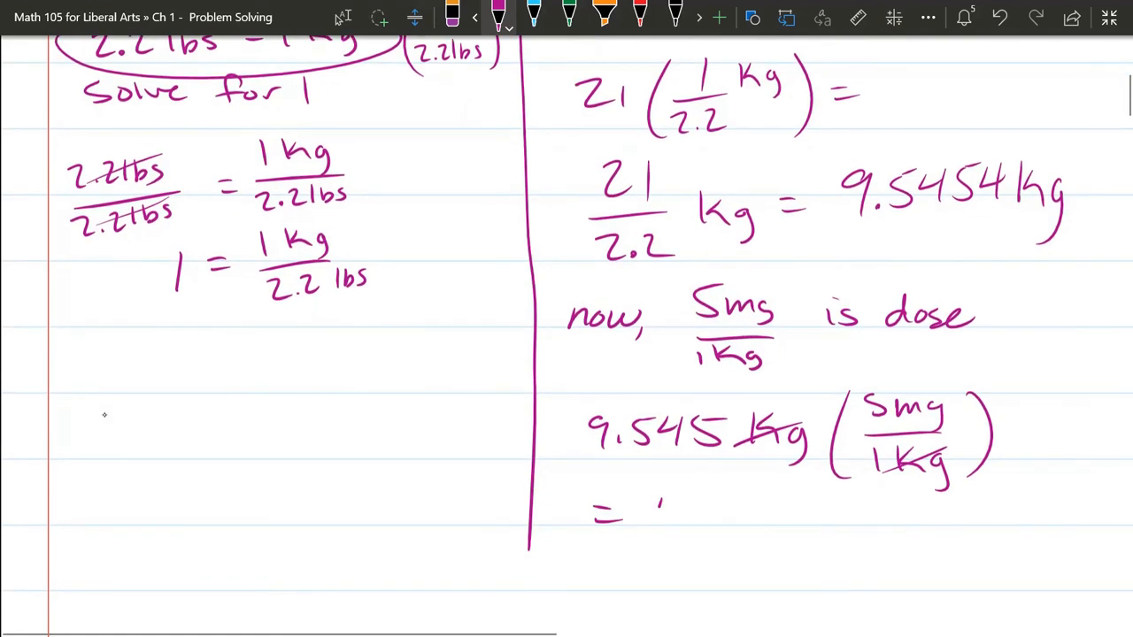